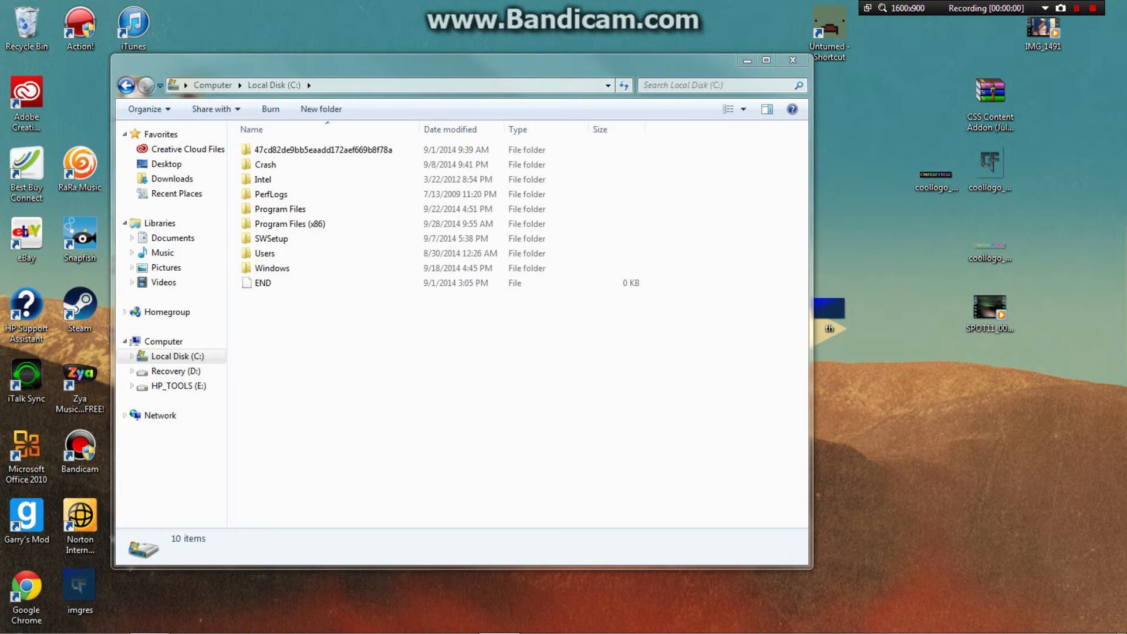
# Browse from Local Disk (C:) into Program Files (x86) and then the Steam folder.
pyautogui.click(271, 238)
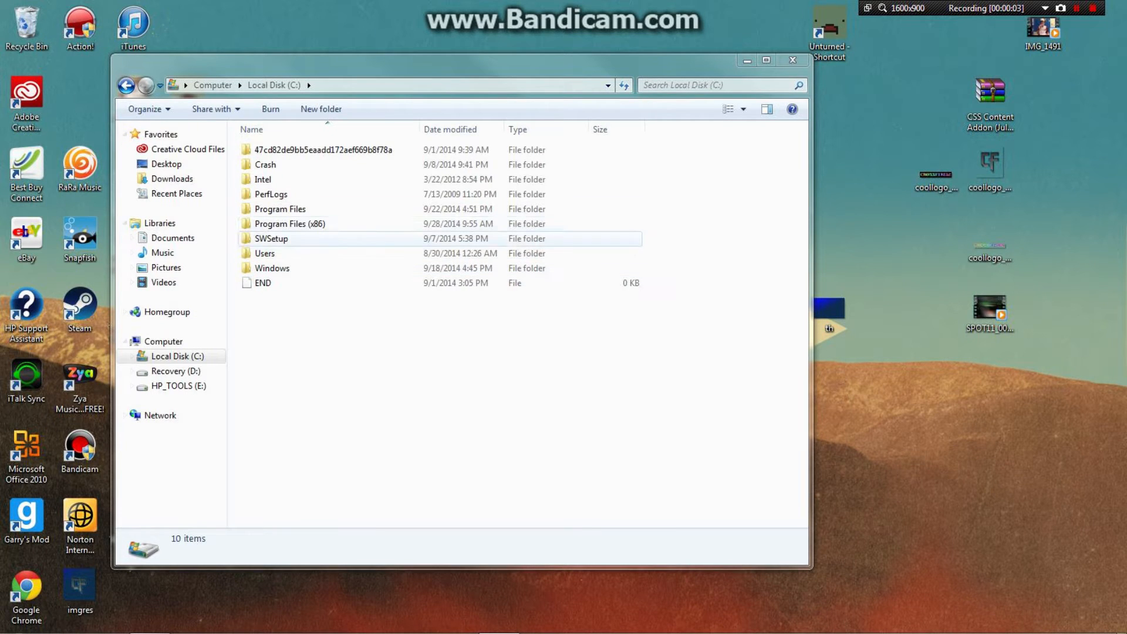
pyautogui.click(289, 224)
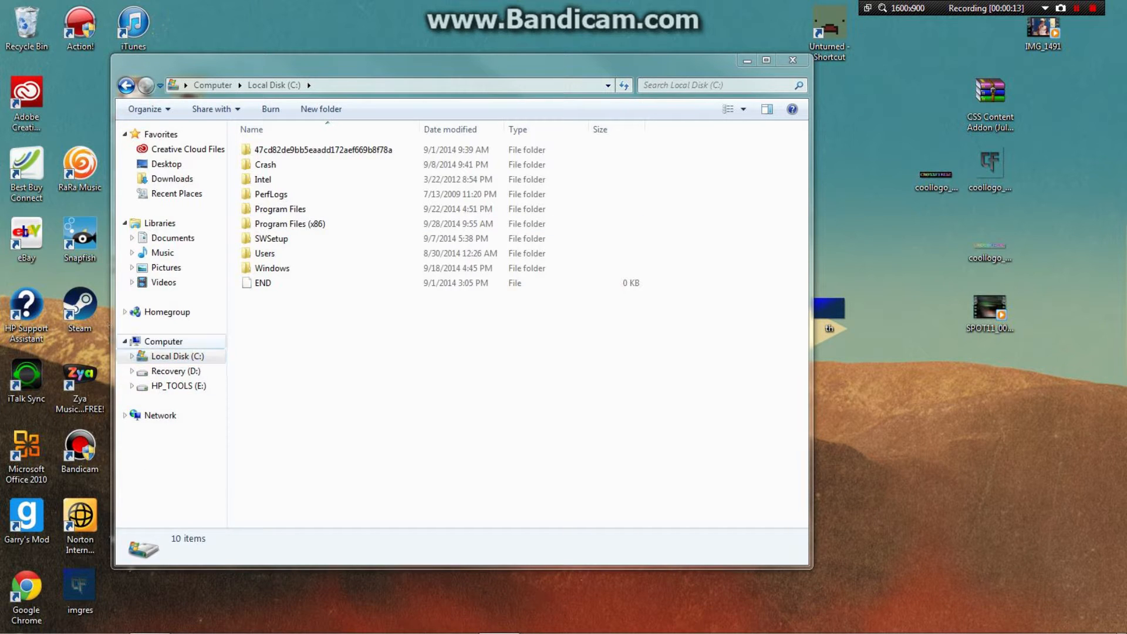
pyautogui.click(177, 355)
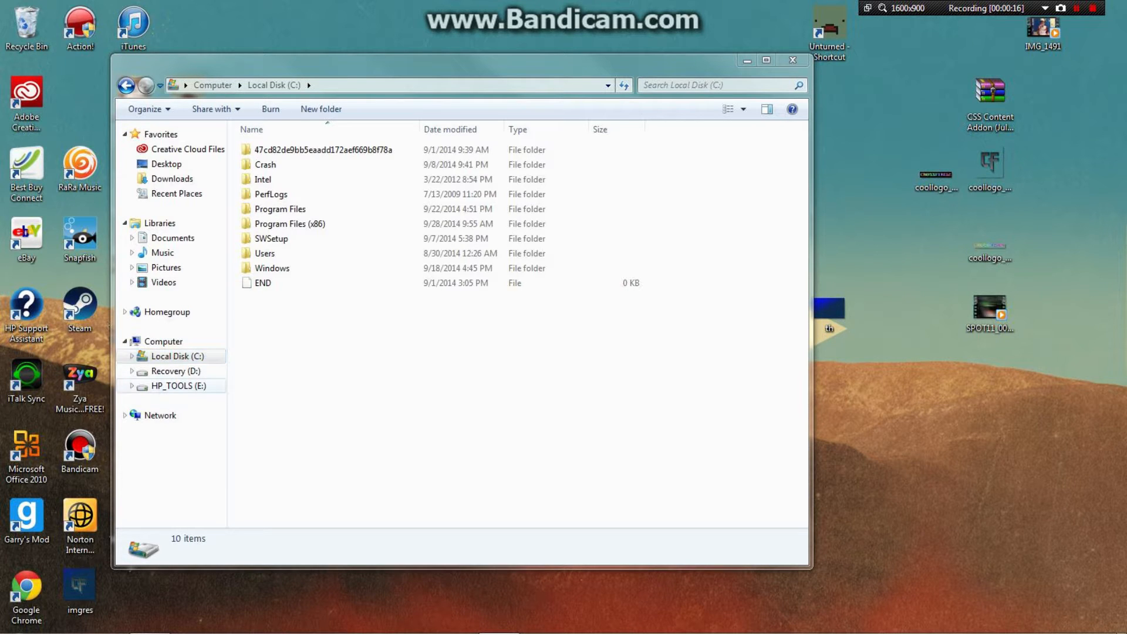
pyautogui.doubleClick(290, 224)
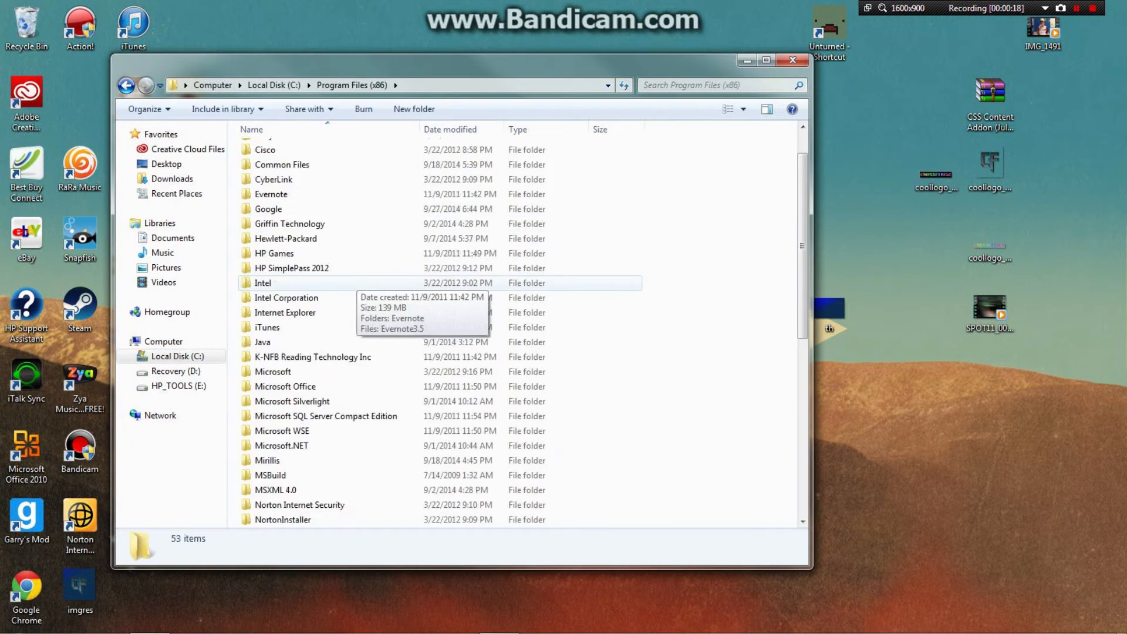
pyautogui.scroll(-3)
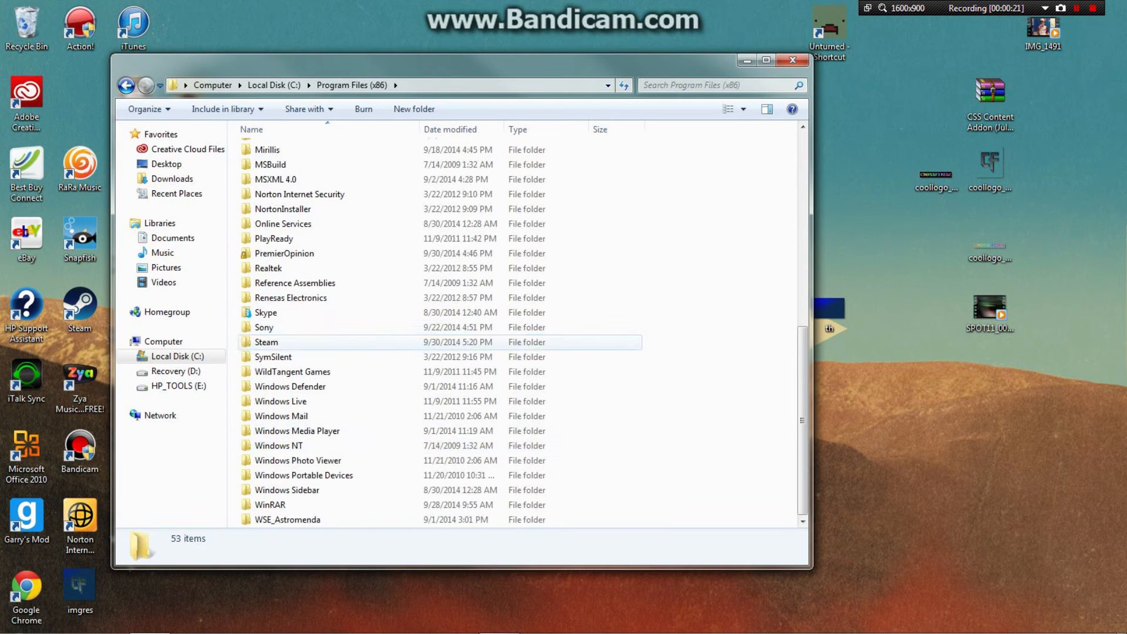
pyautogui.doubleClick(266, 342)
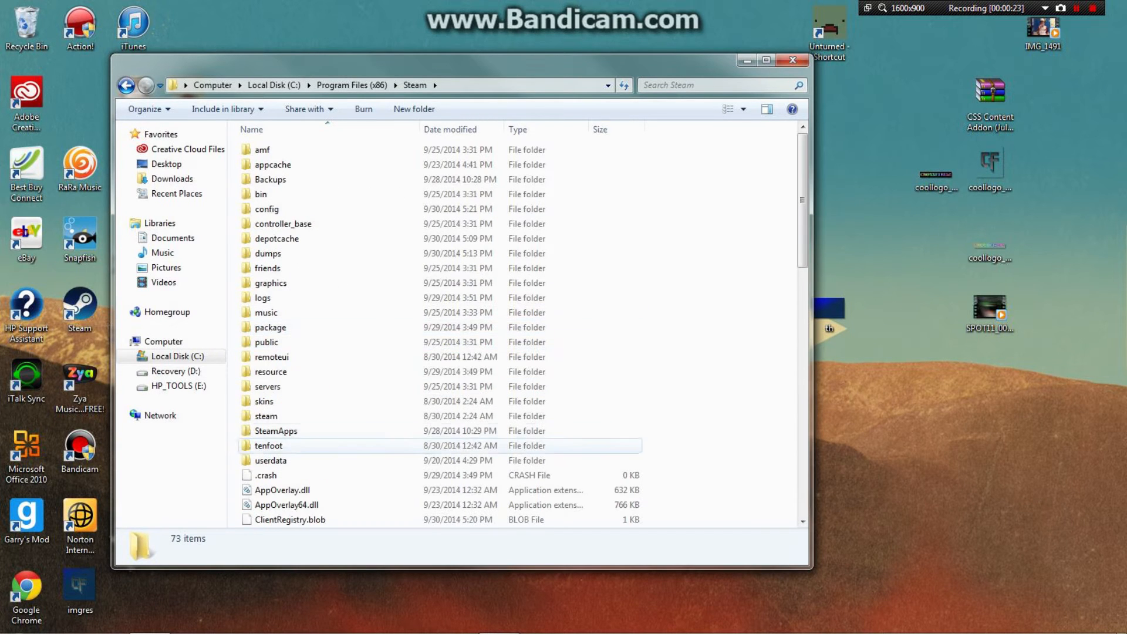
# Continue through SteamApps > common into the Unturned folder and select the Unturned application.
pyautogui.doubleClick(276, 430)
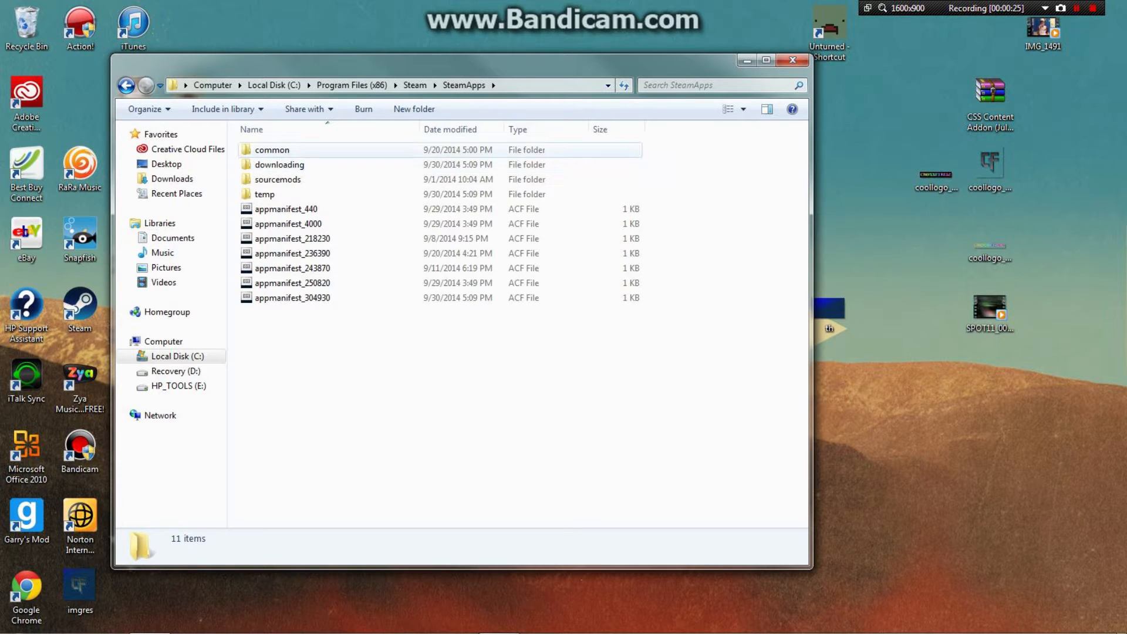
pyautogui.doubleClick(272, 150)
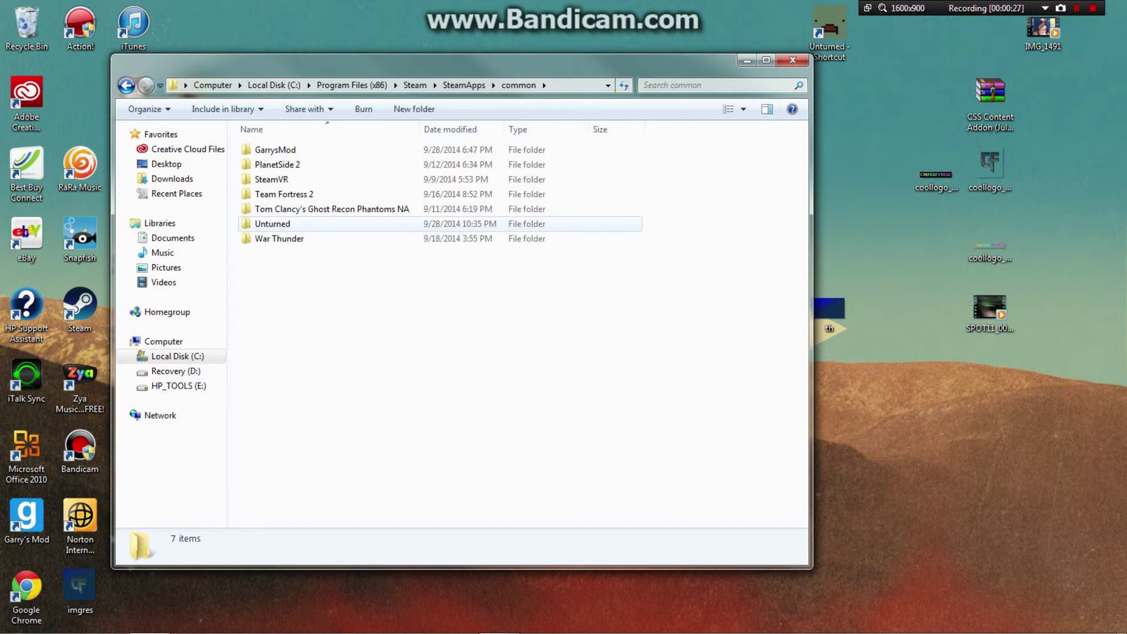
pyautogui.doubleClick(272, 223)
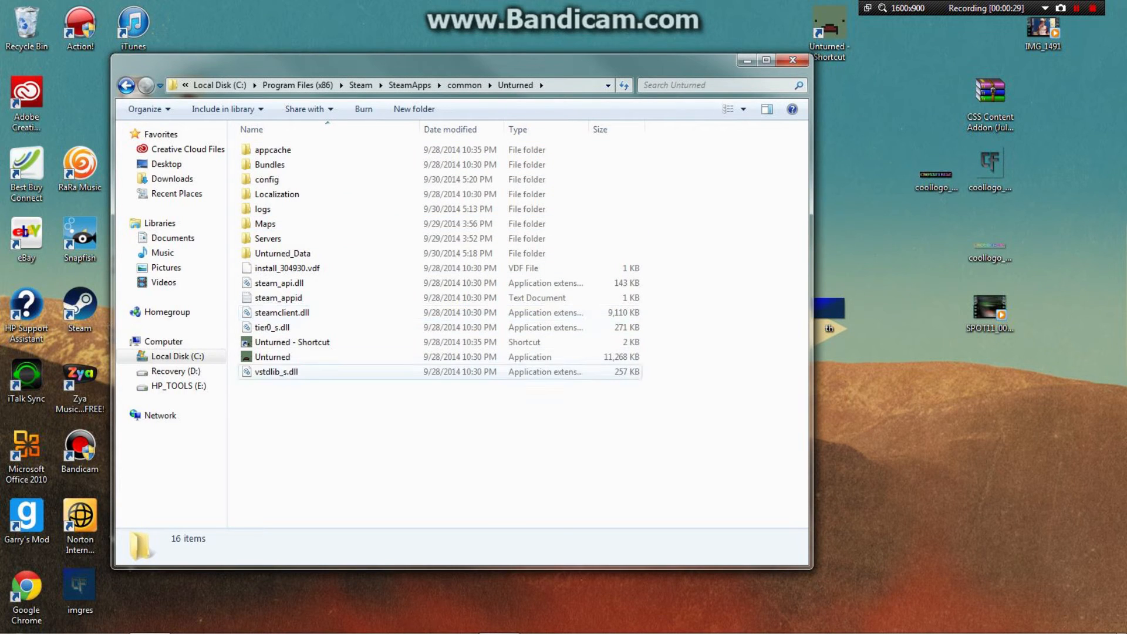
pyautogui.click(272, 356)
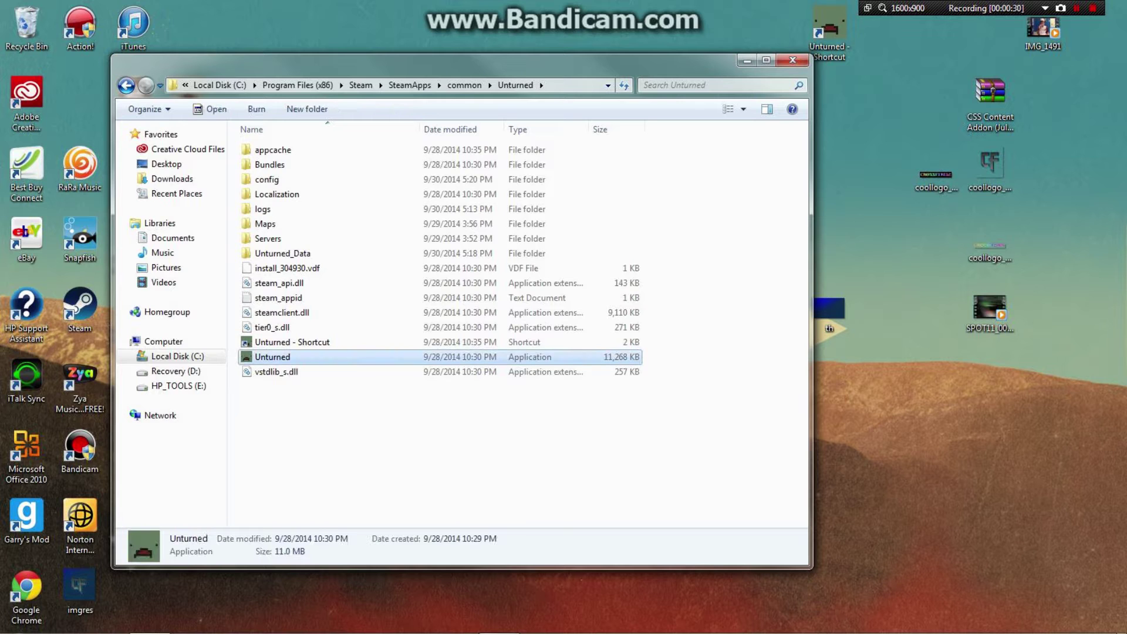
# Bring up the Unturned shortcut's Properties dialog to edit it.
pyautogui.rightClick(271, 356)
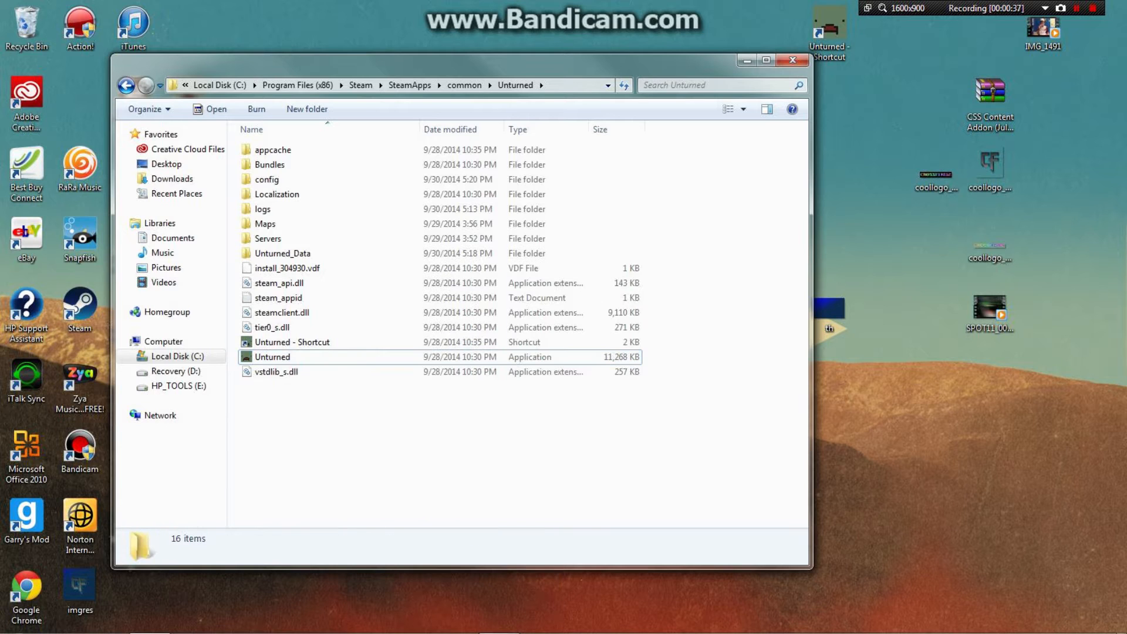
pyautogui.rightClick(292, 341)
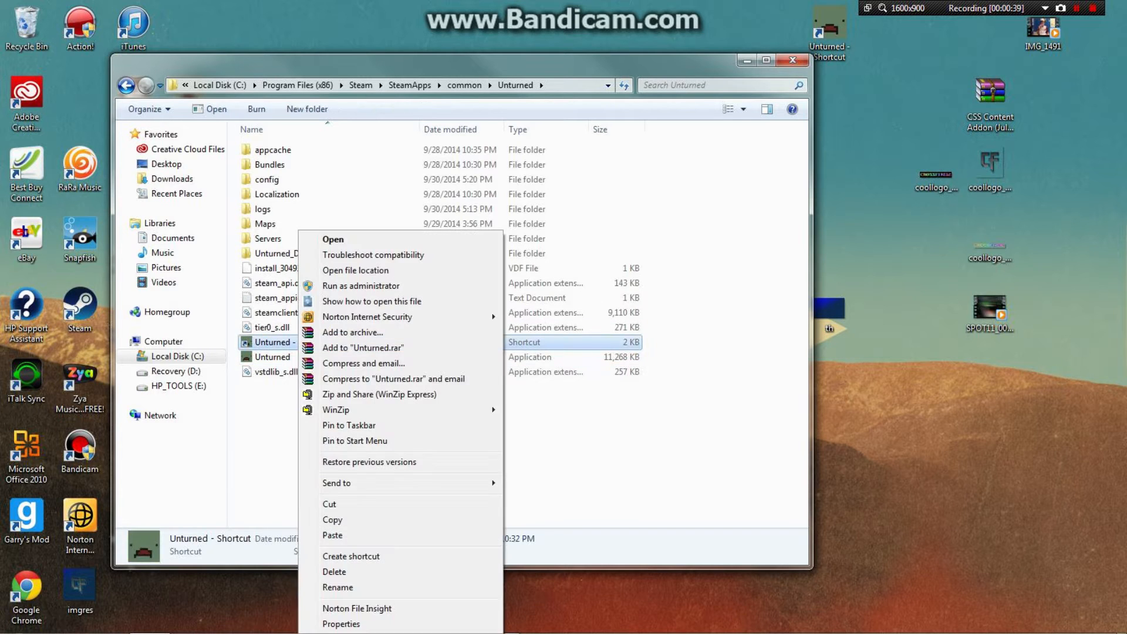
pyautogui.click(340, 623)
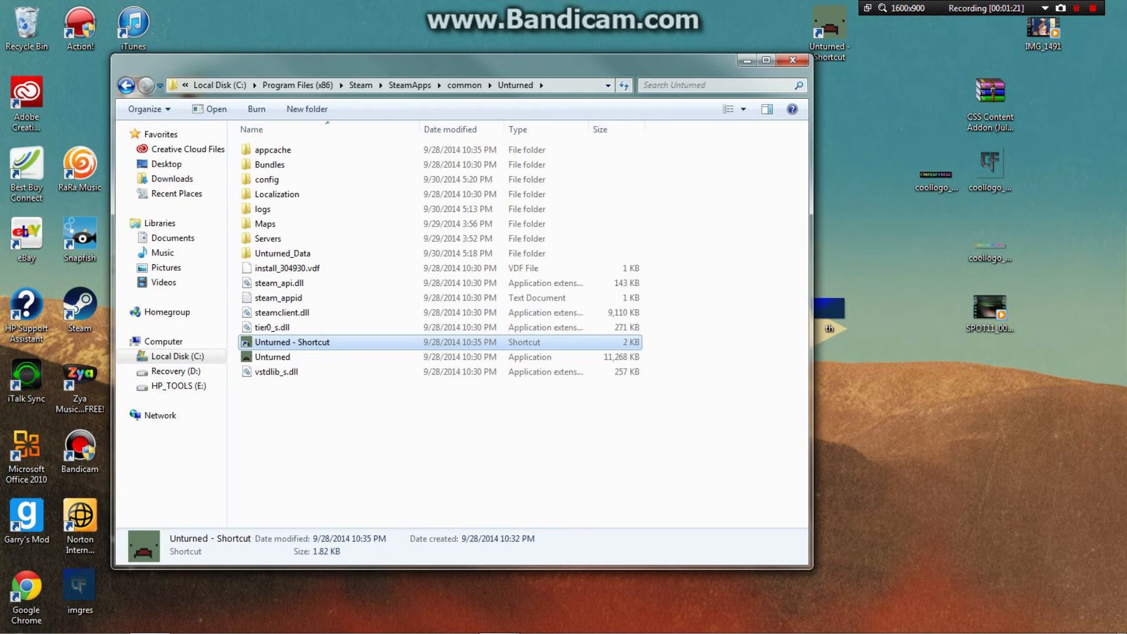
# Launch Unturned once through the shortcut so the config and Unturned_Data folders refresh.
pyautogui.doubleClick(292, 342)
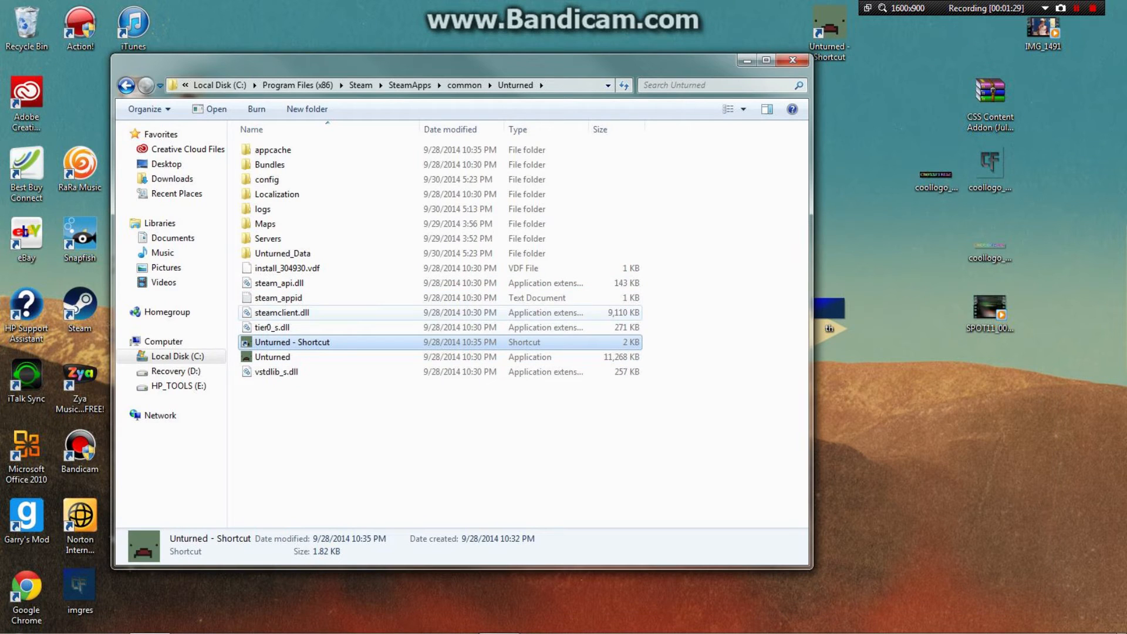
pyautogui.moveTo(281, 312)
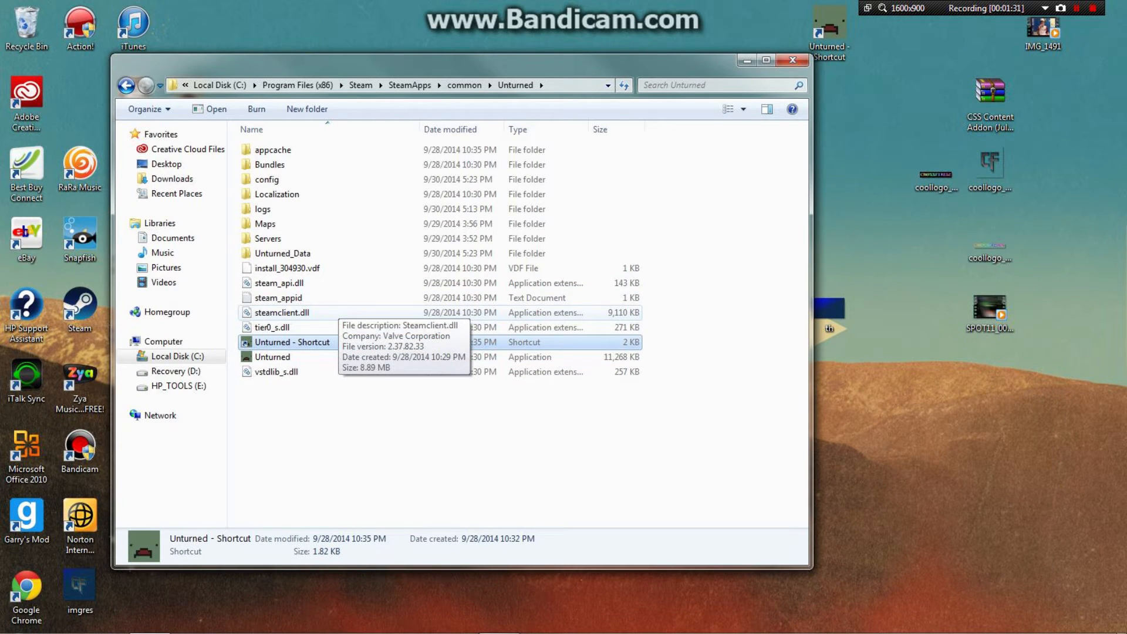
pyautogui.click(268, 238)
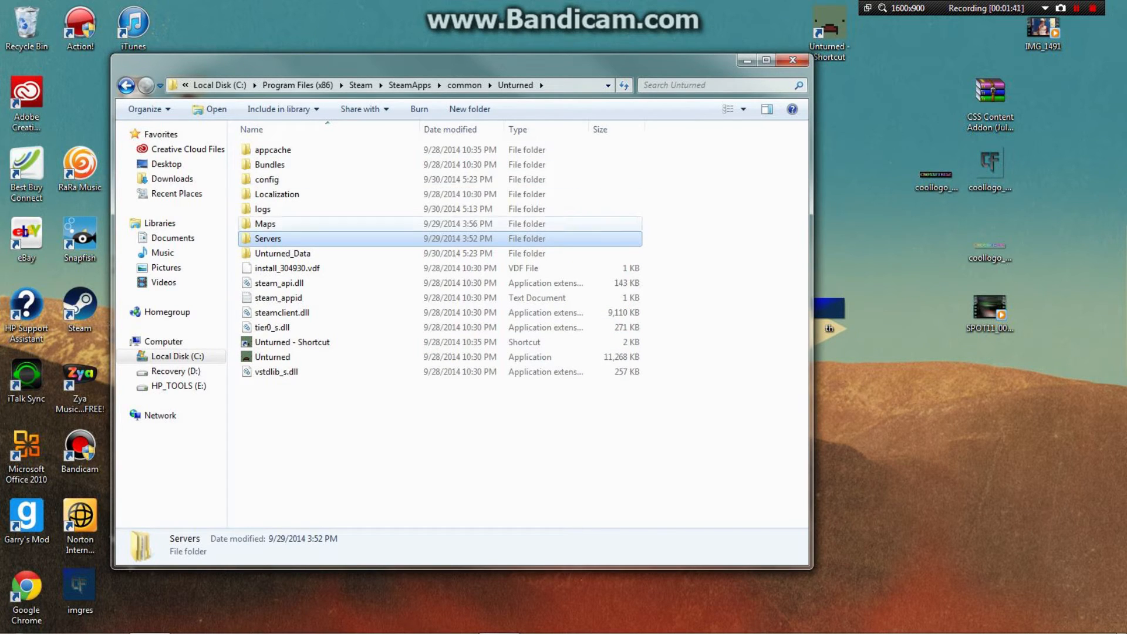
# Go into Servers > CROSSFIRE12 to reach the server files, then close Explorer.
pyautogui.doubleClick(266, 237)
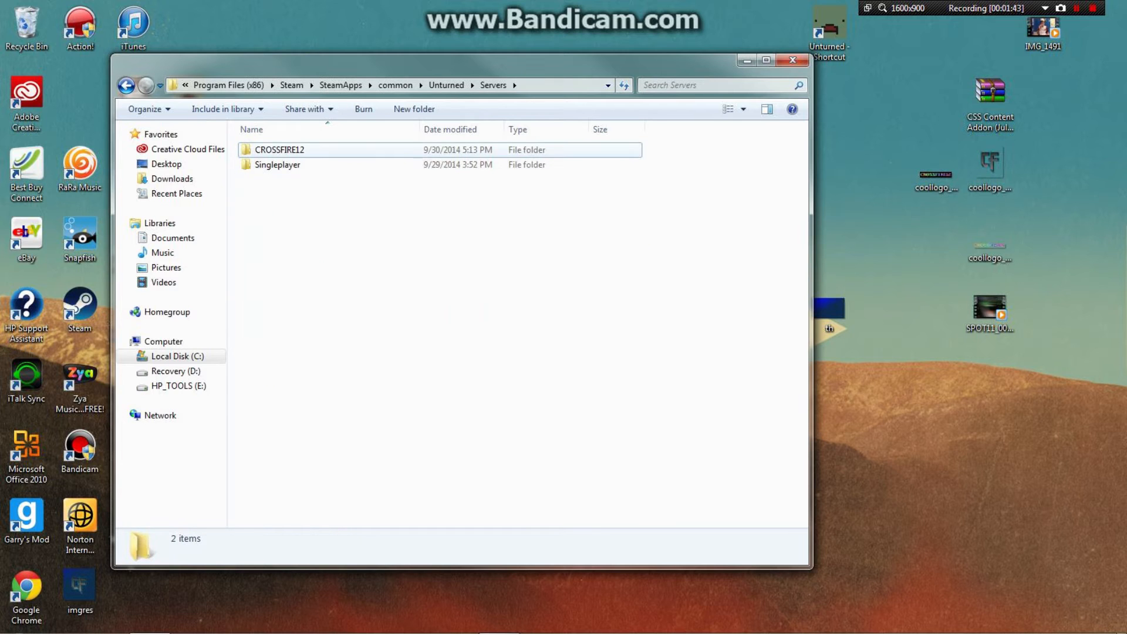
pyautogui.doubleClick(279, 150)
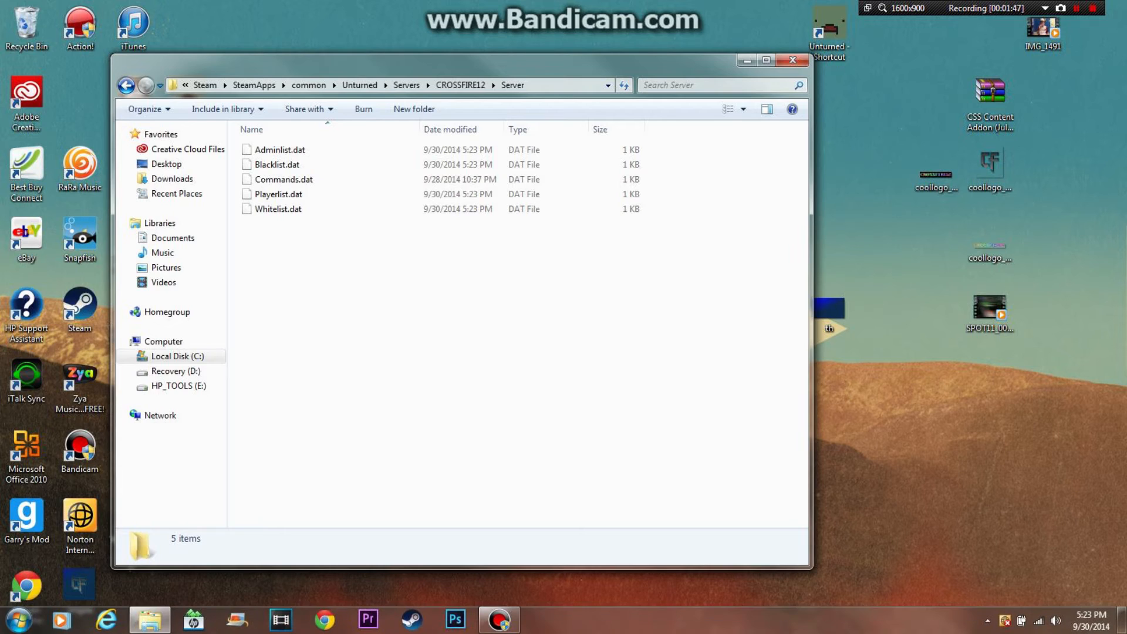
pyautogui.click(791, 61)
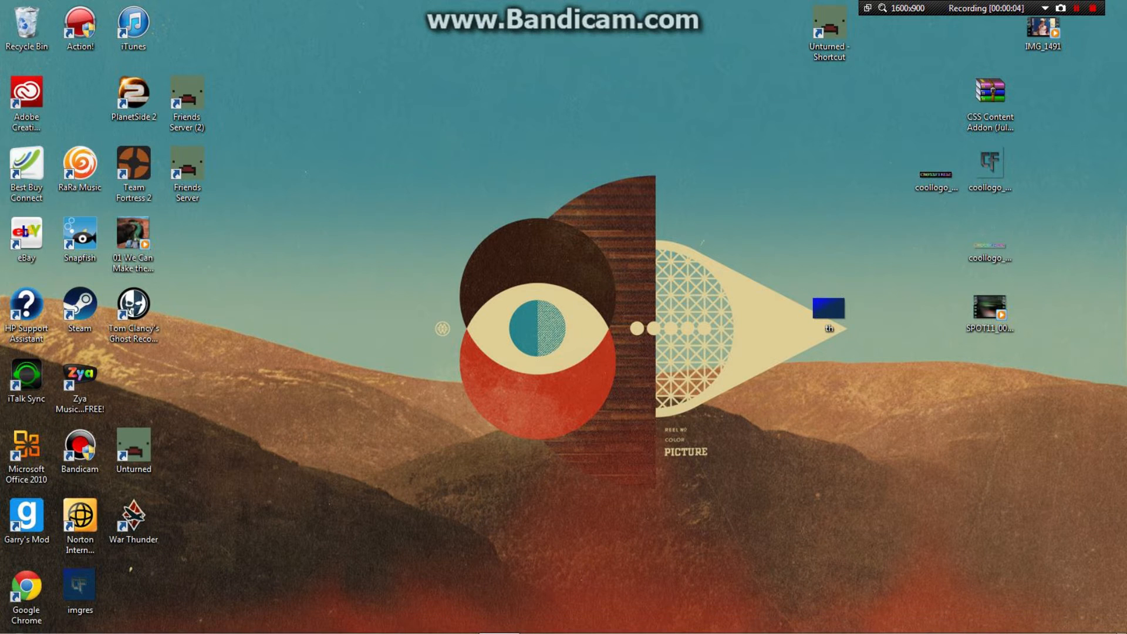
# Reopen Explorer and browse through Program Files (x86), Steam and SteamApps toward Unturned.
pyautogui.click(14, 620)
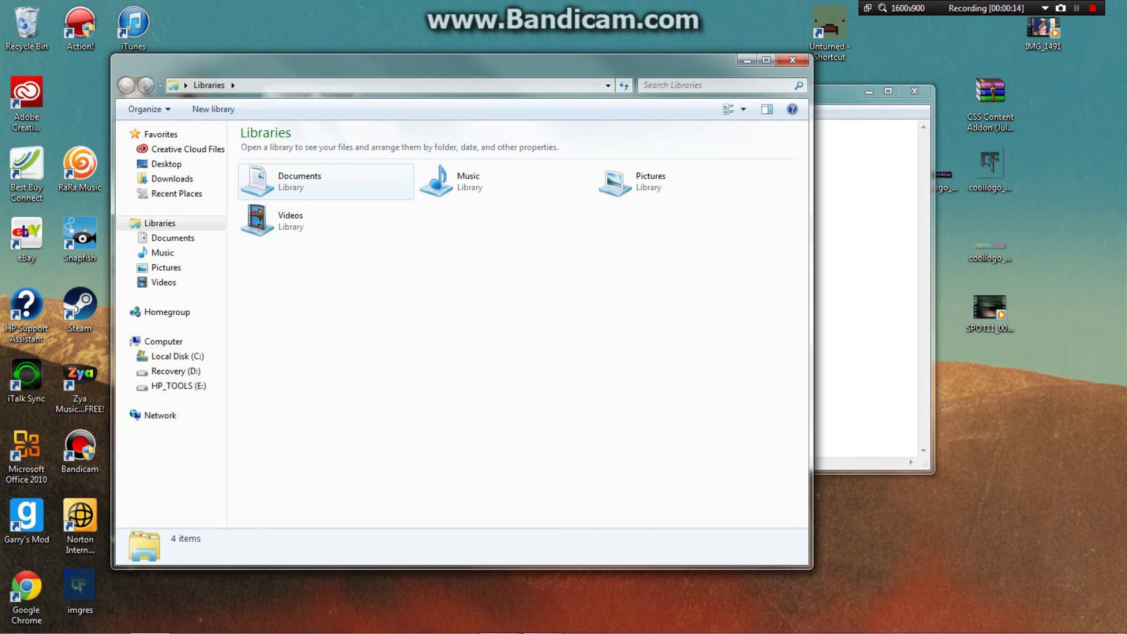
pyautogui.doubleClick(299, 180)
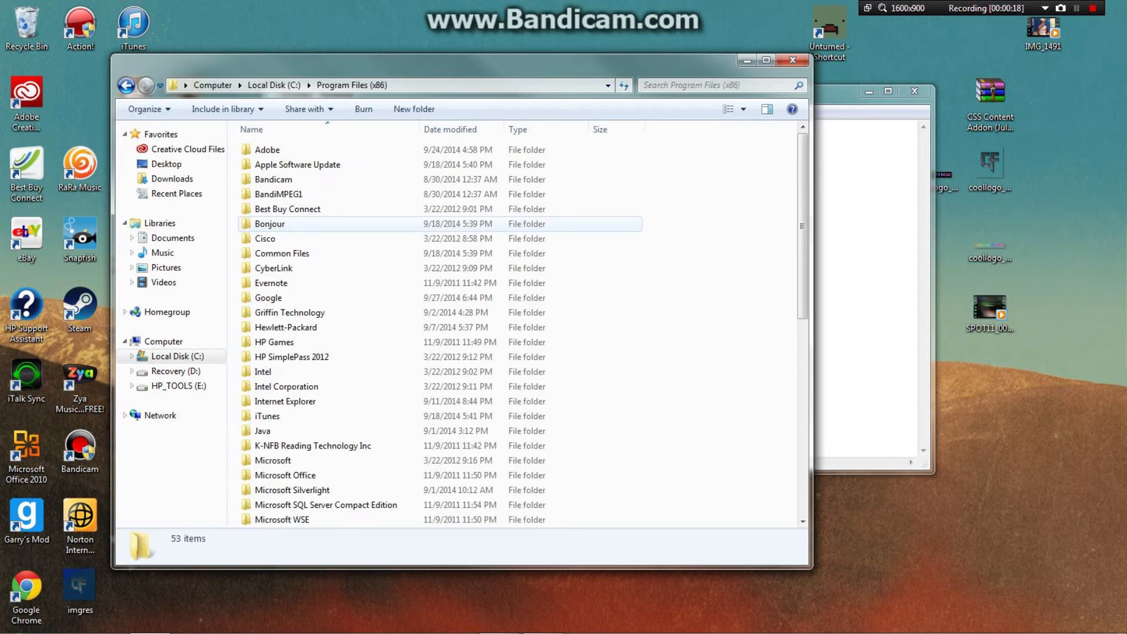
pyautogui.scroll(-3)
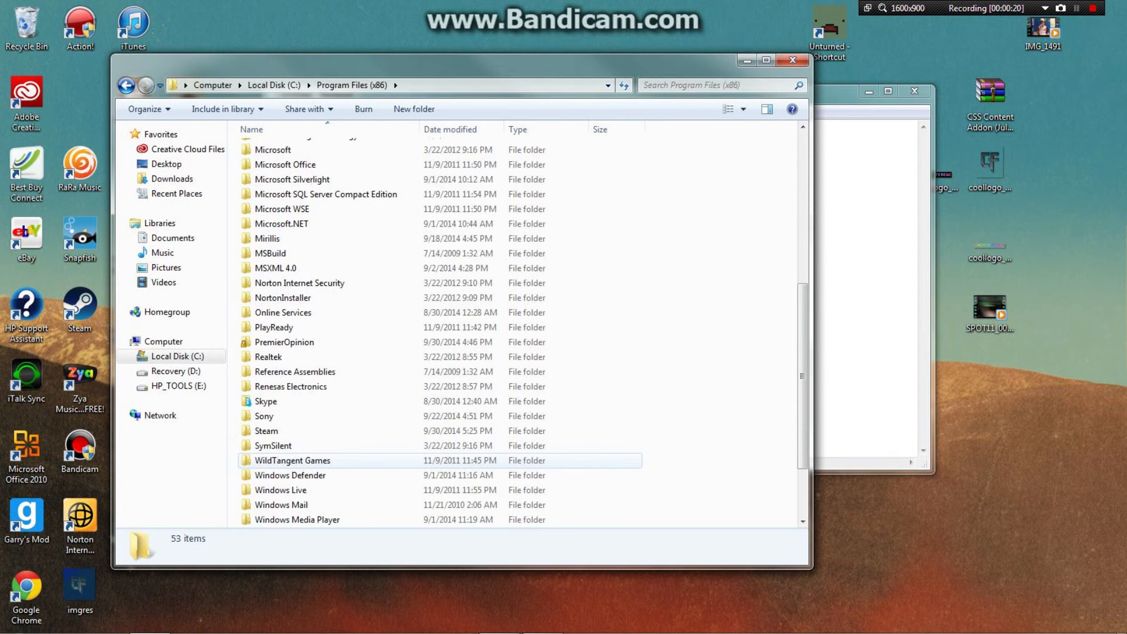
pyautogui.doubleClick(266, 430)
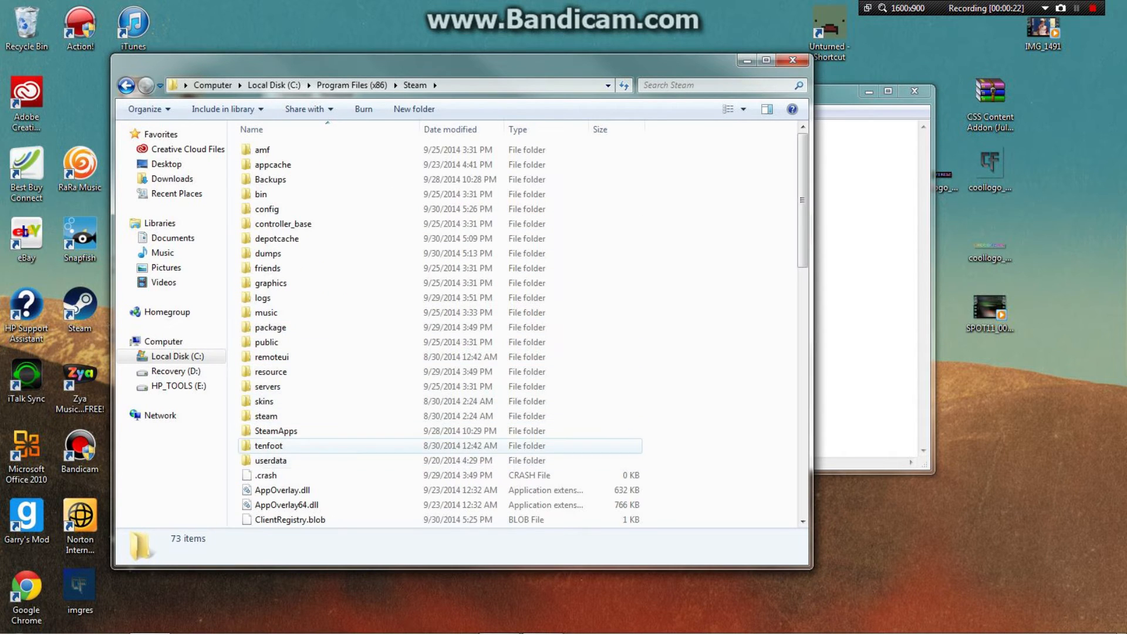
pyautogui.doubleClick(276, 430)
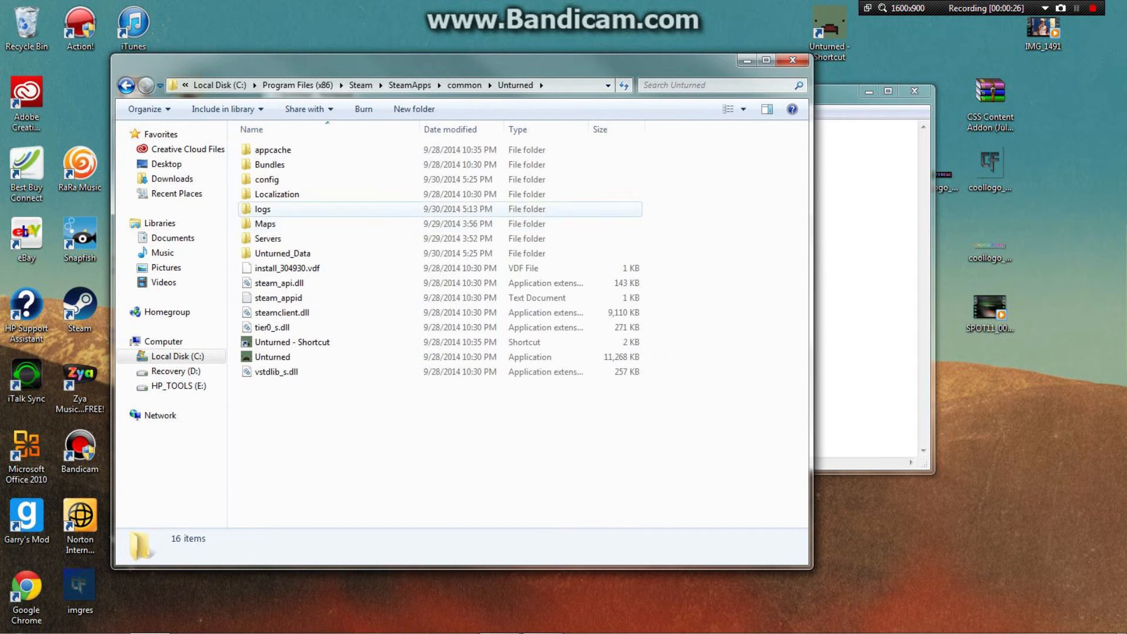
# Go into Servers > CROSSFIRE12 > Server and select the Commands.dat file.
pyautogui.click(265, 223)
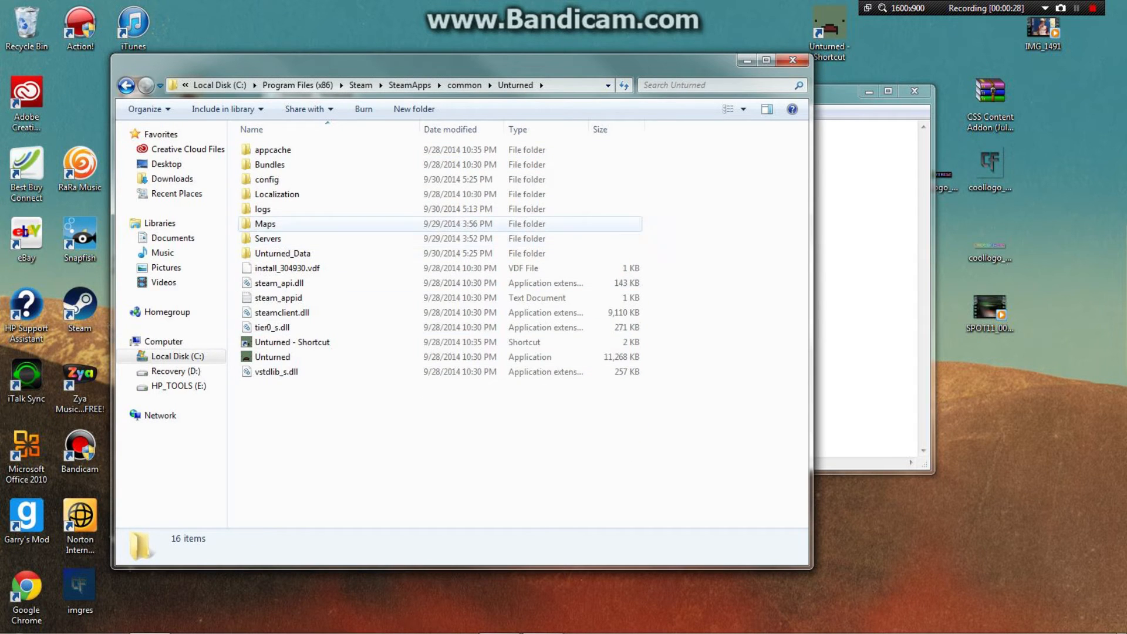
pyautogui.doubleClick(267, 238)
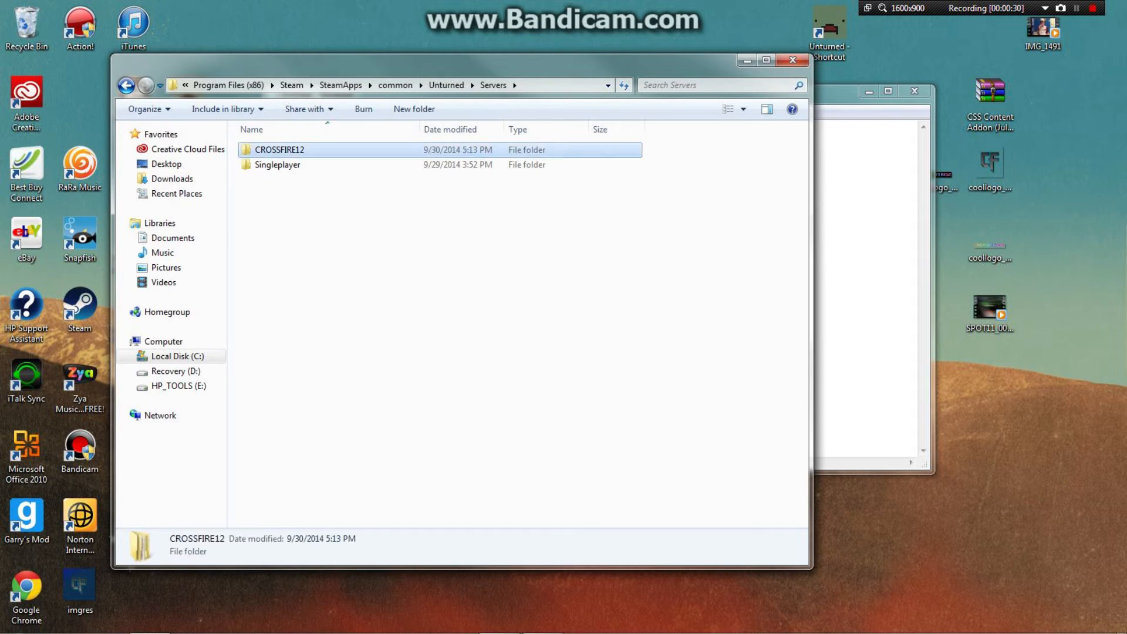
pyautogui.doubleClick(278, 150)
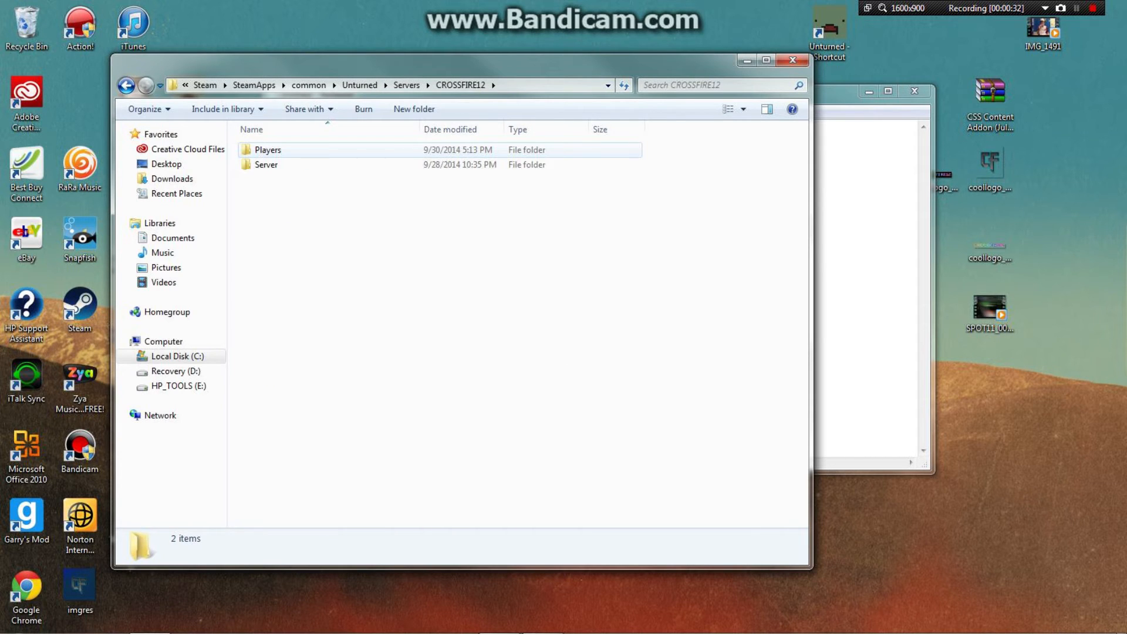
pyautogui.doubleClick(266, 165)
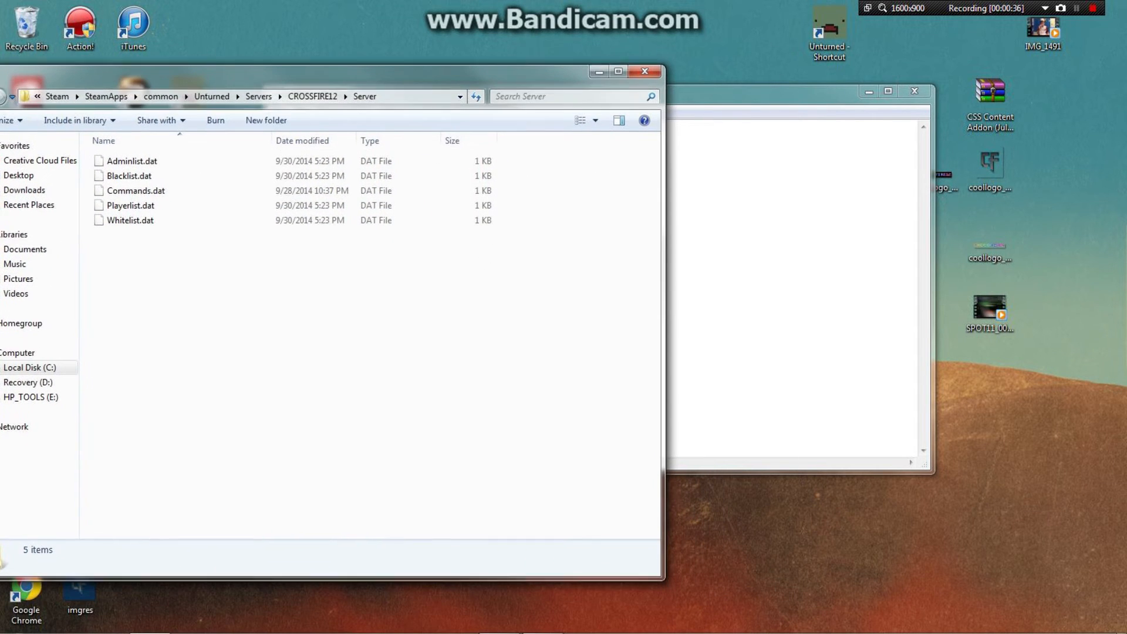
pyautogui.click(136, 190)
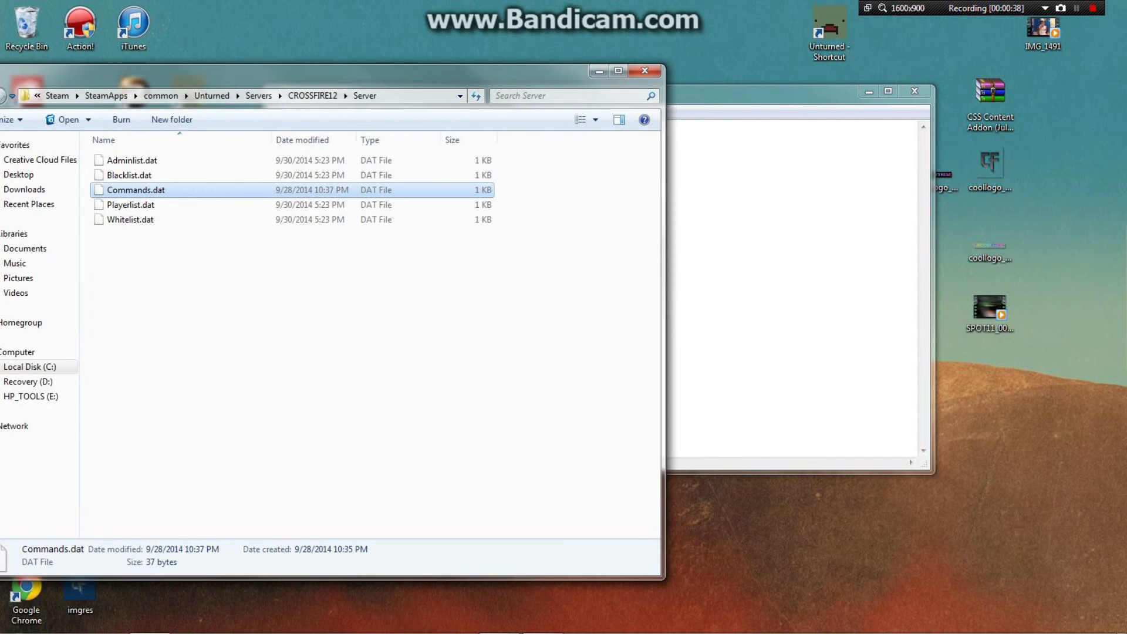
pyautogui.doubleClick(136, 190)
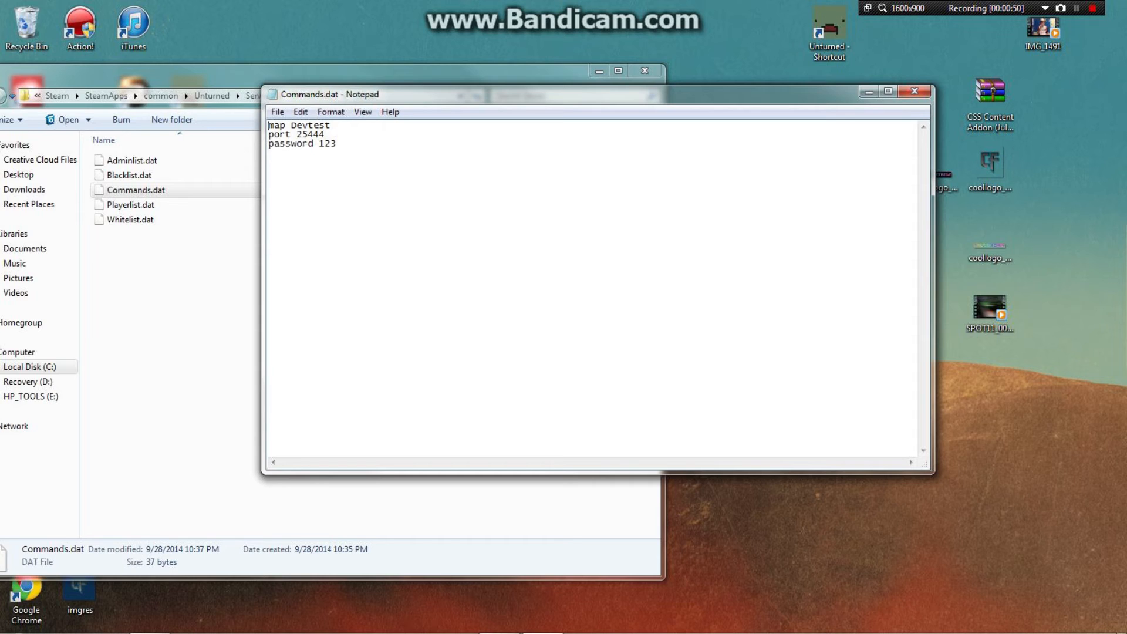
pyautogui.moveTo(362, 112)
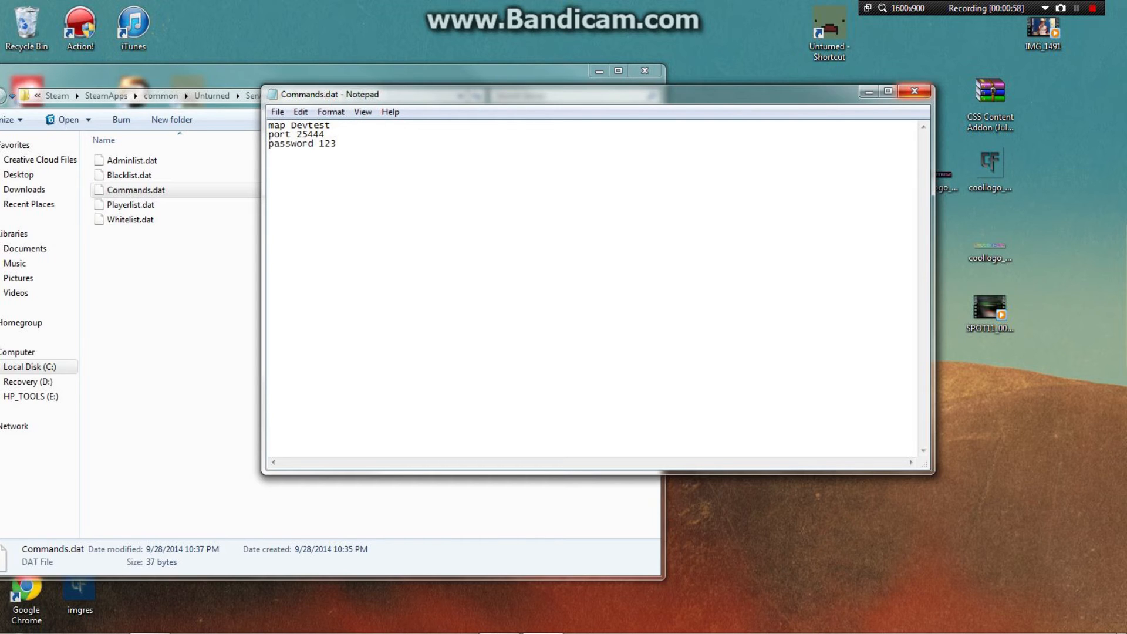
pyautogui.click(912, 93)
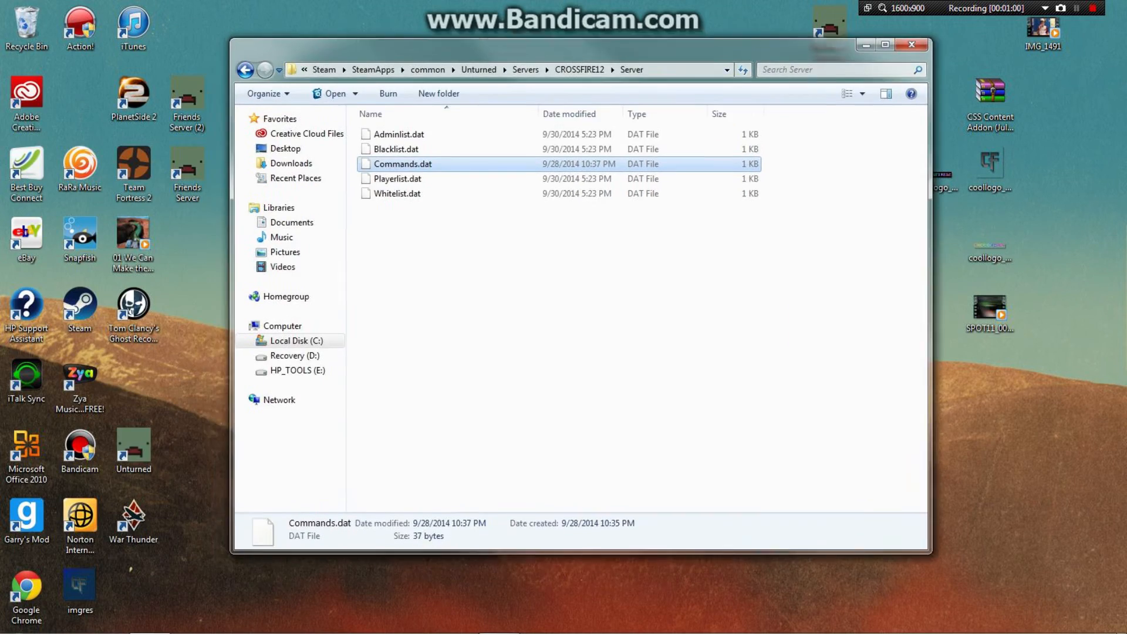
# Run ipconfig in Command Prompt and scroll to the IPv4 address 192.168.1.85.
pyautogui.click(16, 618)
pyautogui.write('ipconfi')
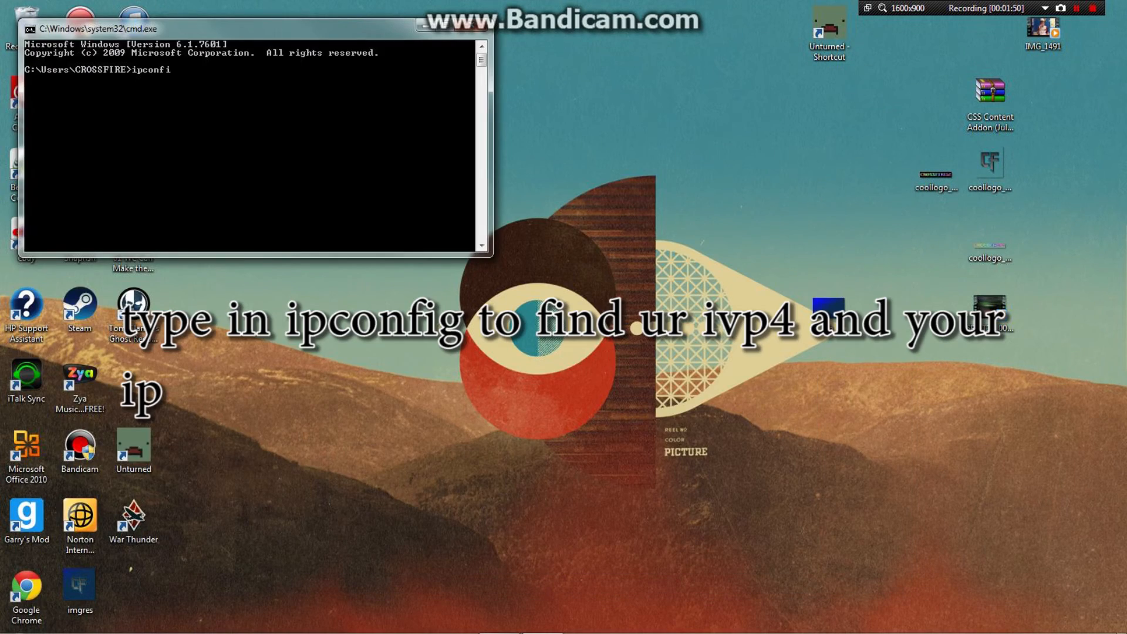
pyautogui.press('Return')
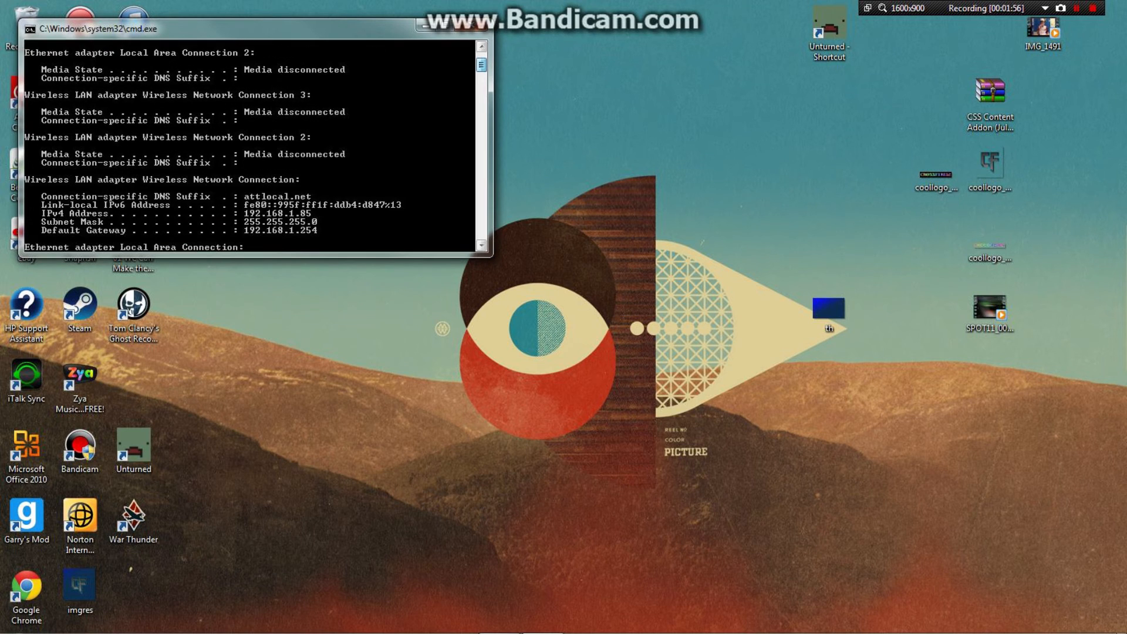
pyautogui.scroll(3)
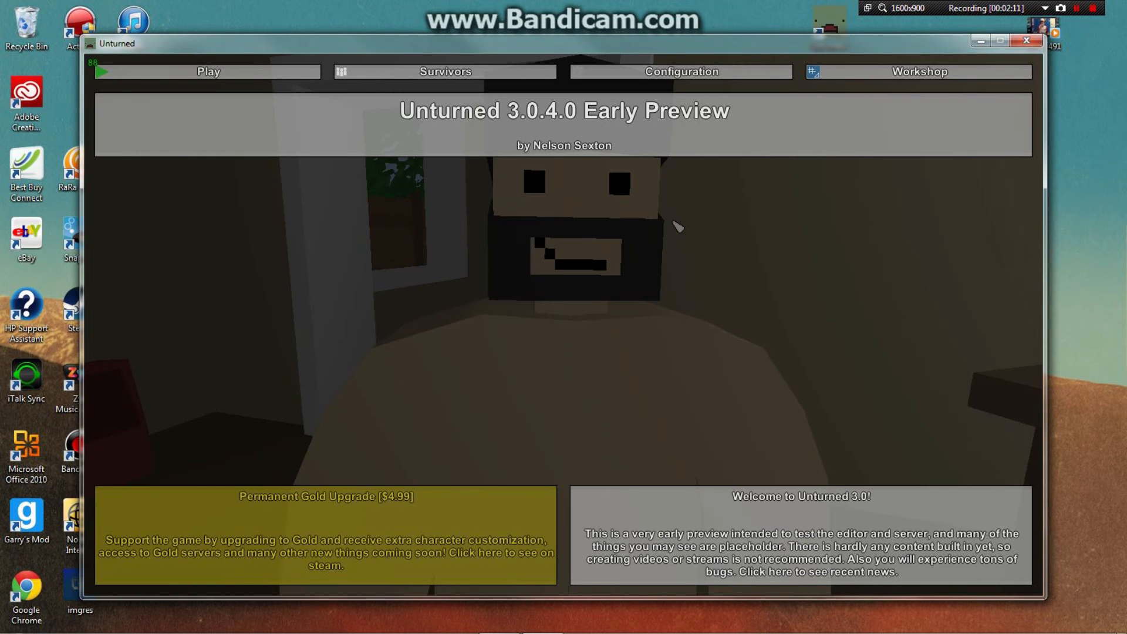
# Connect via Play > Connect to 192.168.1.85 port 25444 with the password, starting the Devtest load.
pyautogui.click(208, 71)
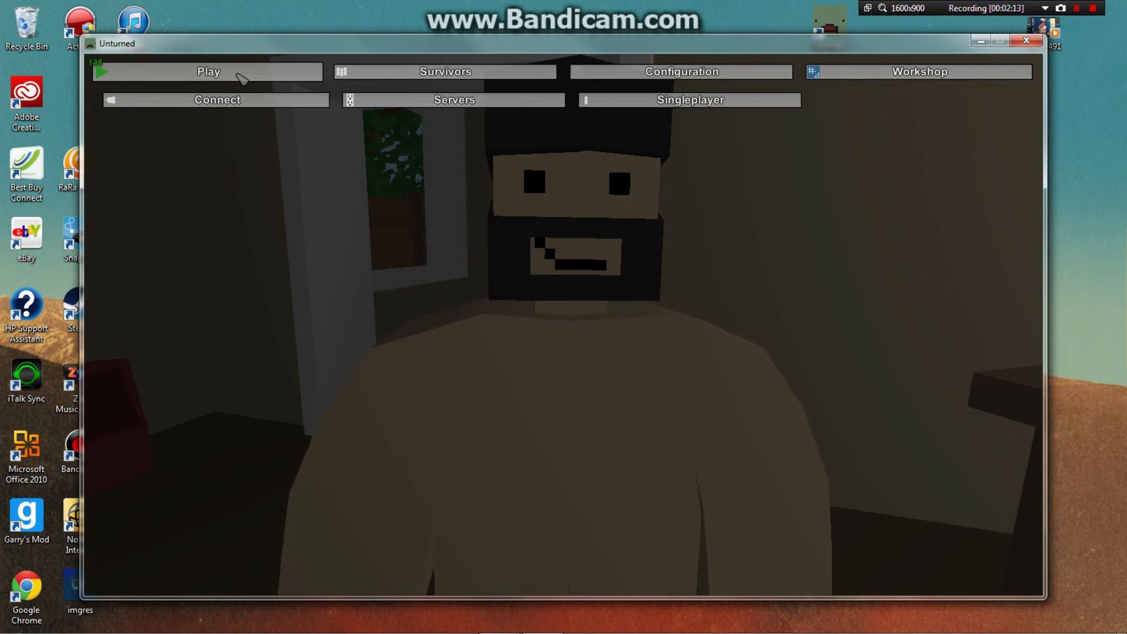
pyautogui.click(216, 99)
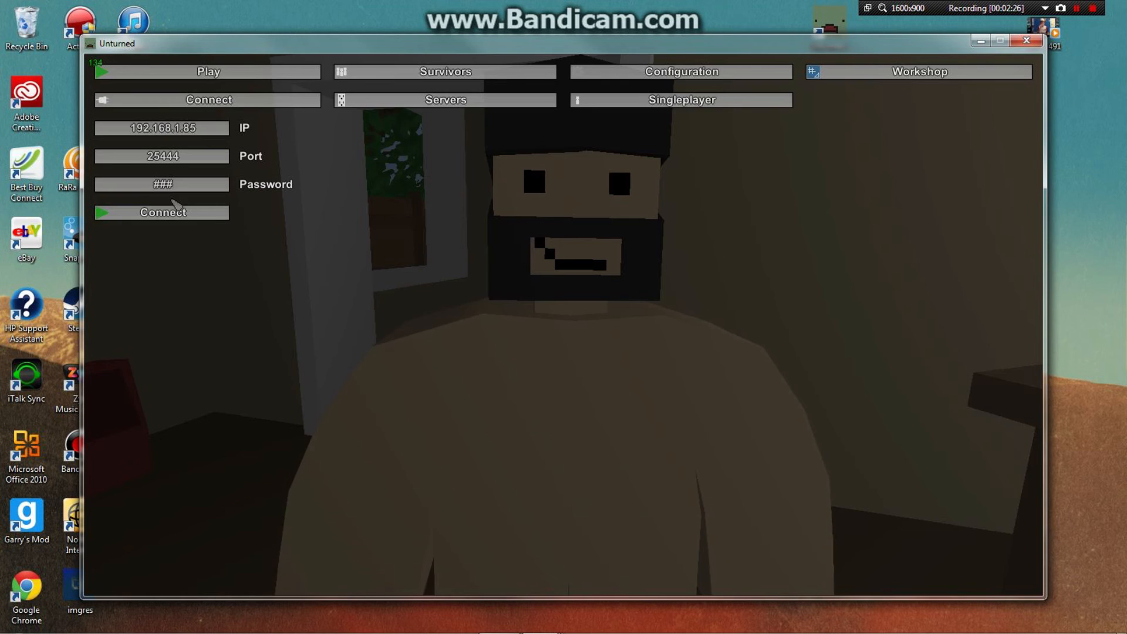
pyautogui.click(161, 211)
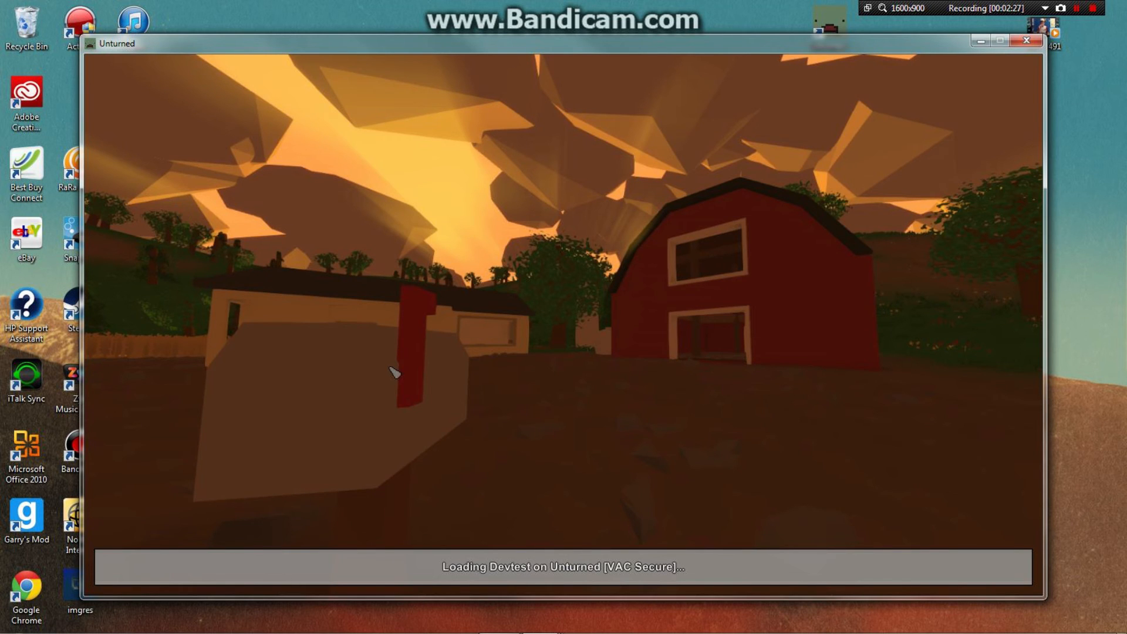